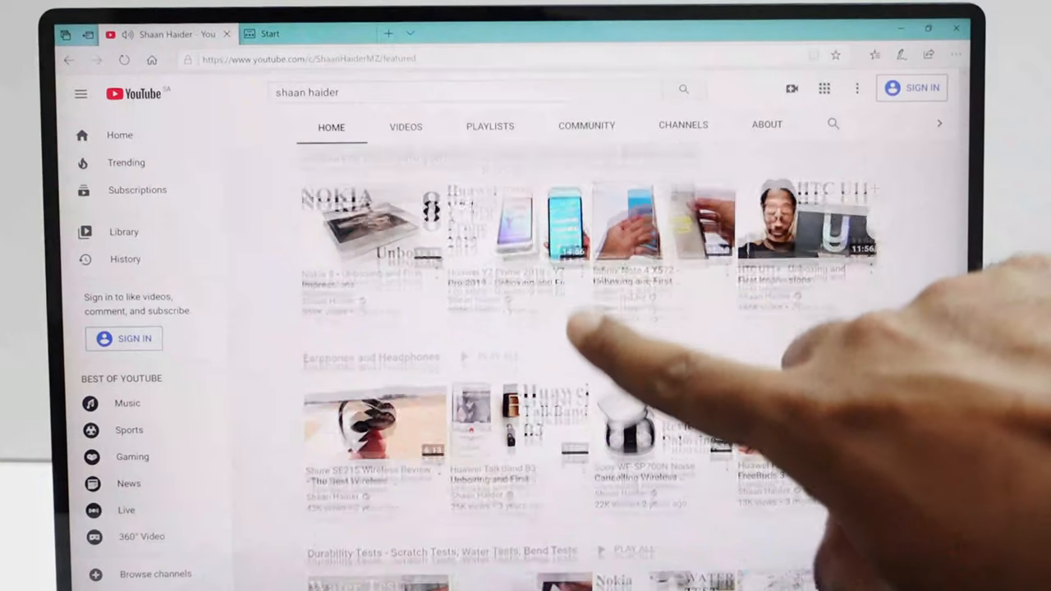
pyautogui.scroll(-3)
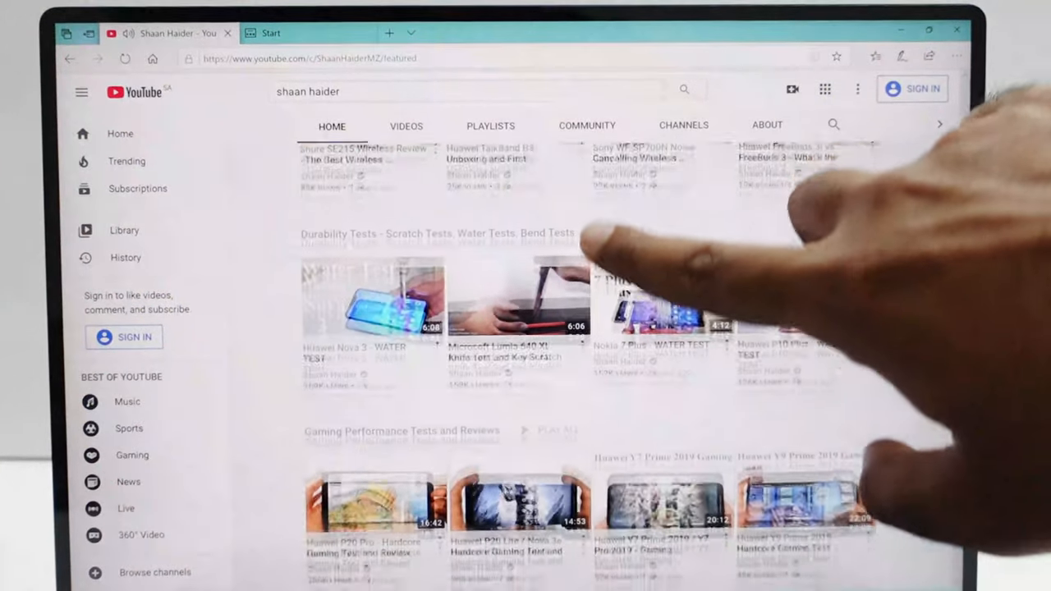
pyautogui.scroll(-3)
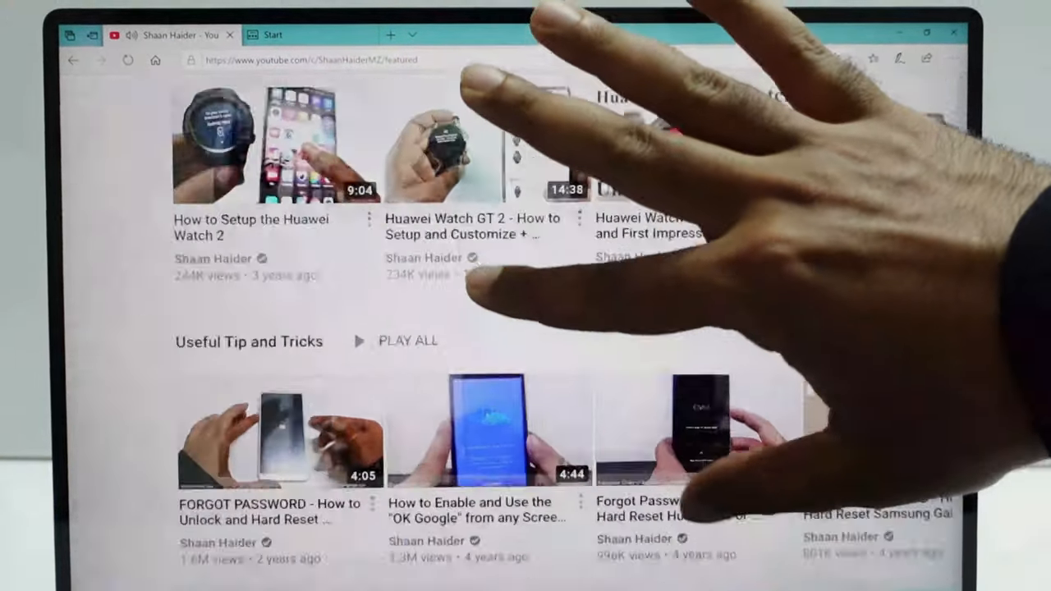